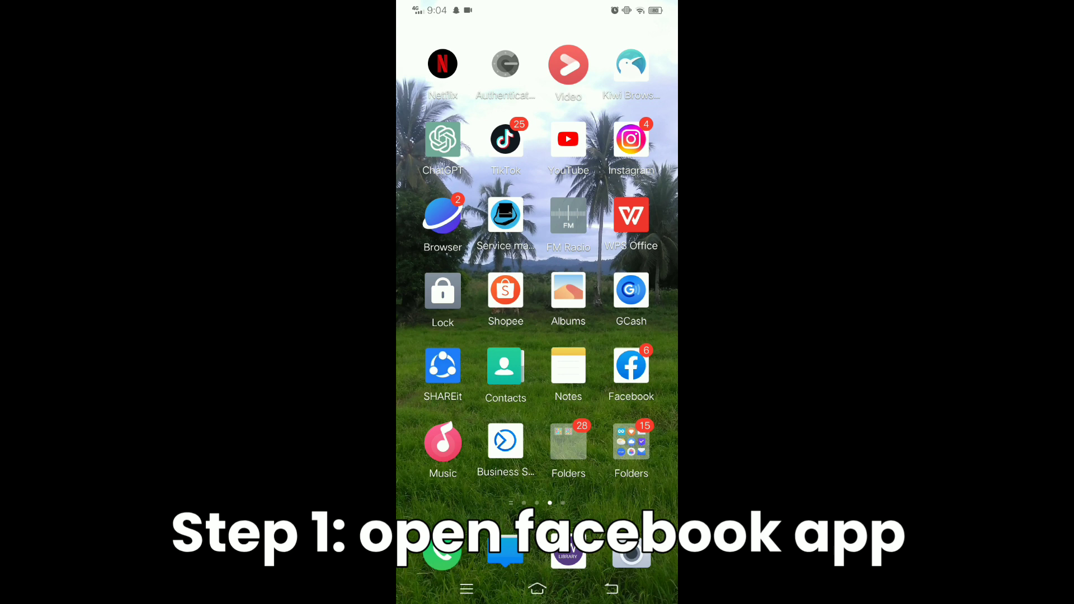
Launch the Facebook app from the Android home screen
click(631, 367)
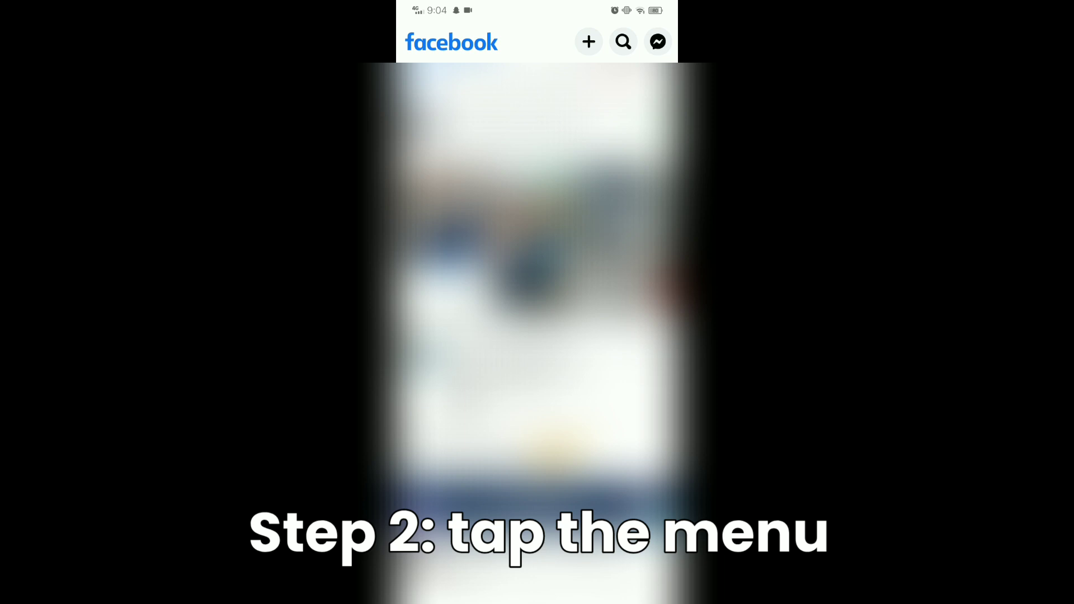
From the main menu, open the friend's profile and choose Report profile
click(656, 40)
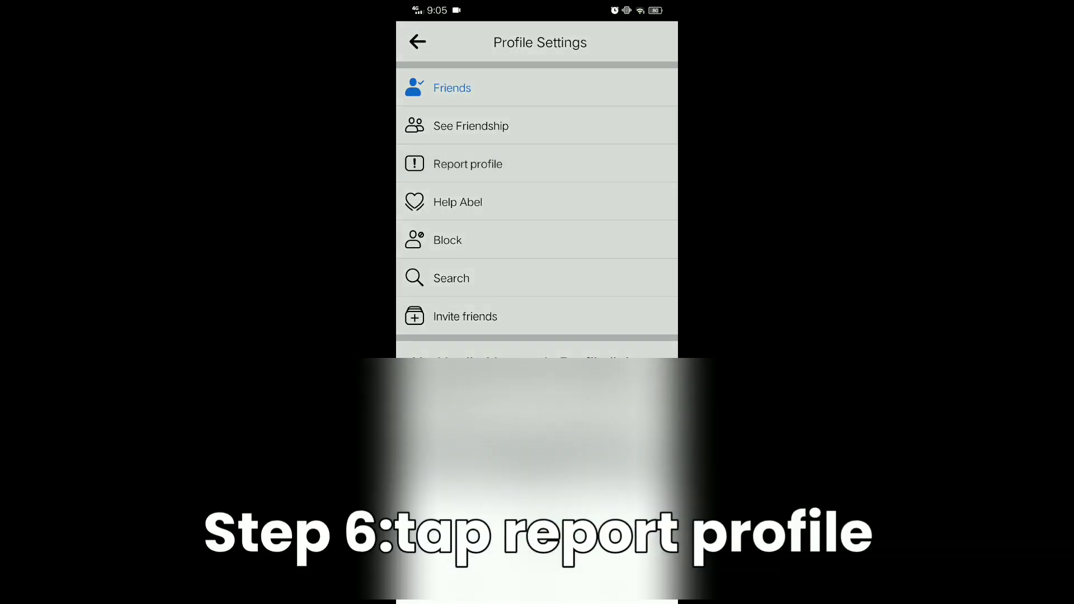
click(467, 164)
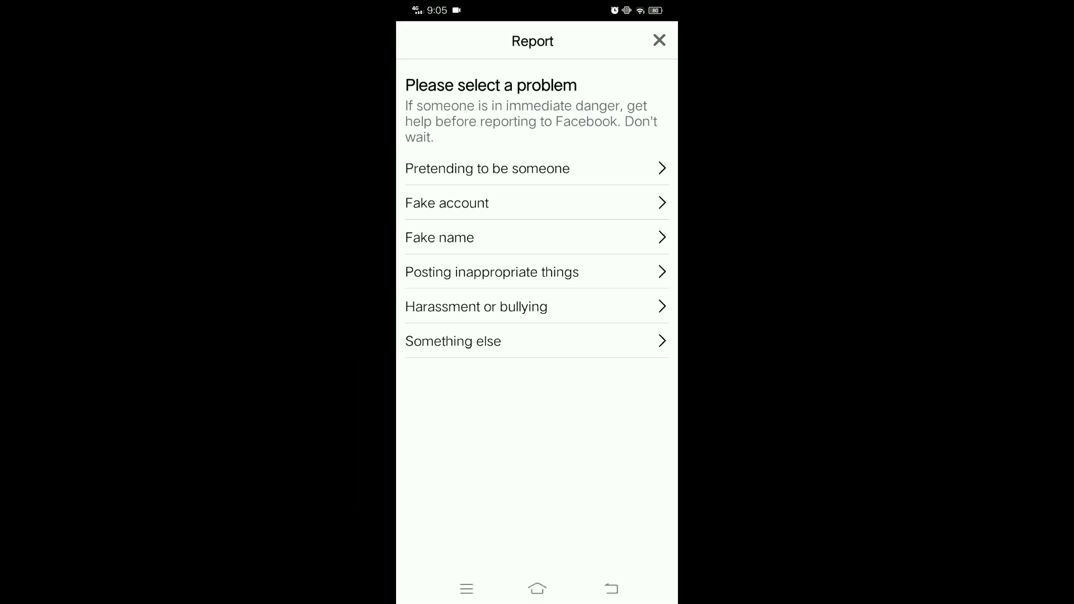